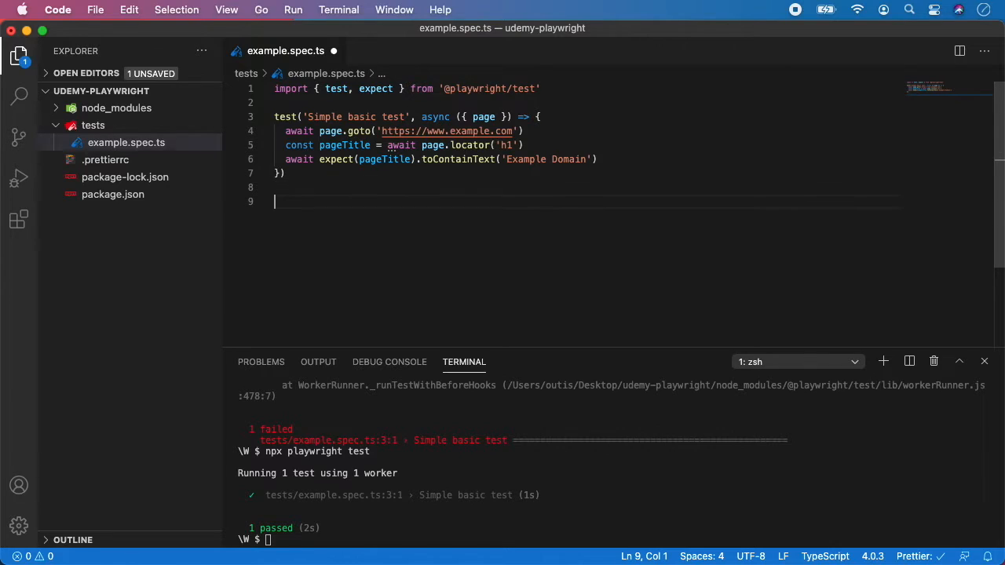
- Scaffold test("Clickin on Elements", async ({ page }) => { }) and begin await page.goto( inside it
{"action": "type", "text": "test(\""}
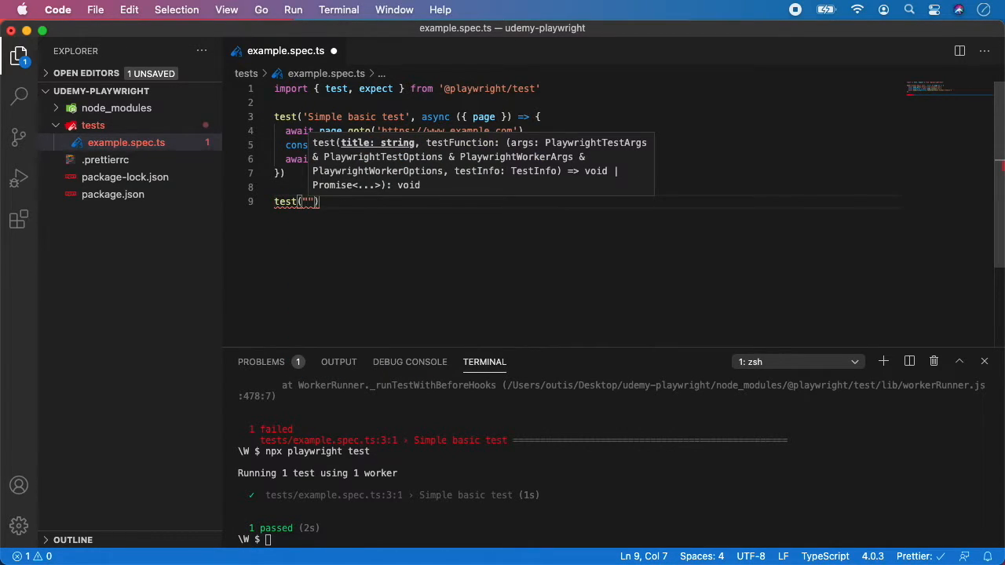
{"action": "type", "text": "Clickin on Element"}
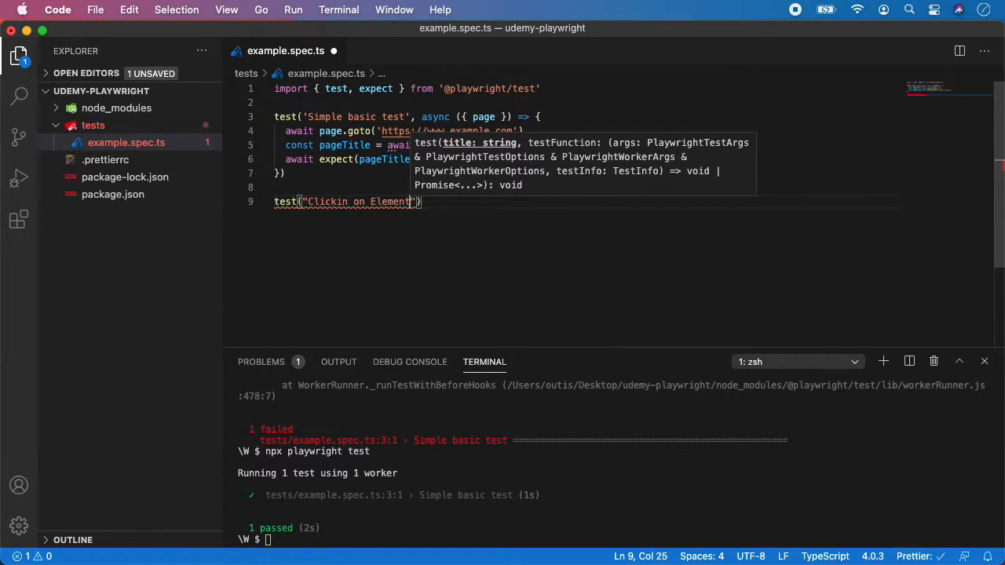
{"action": "type", "text": ", async ("}
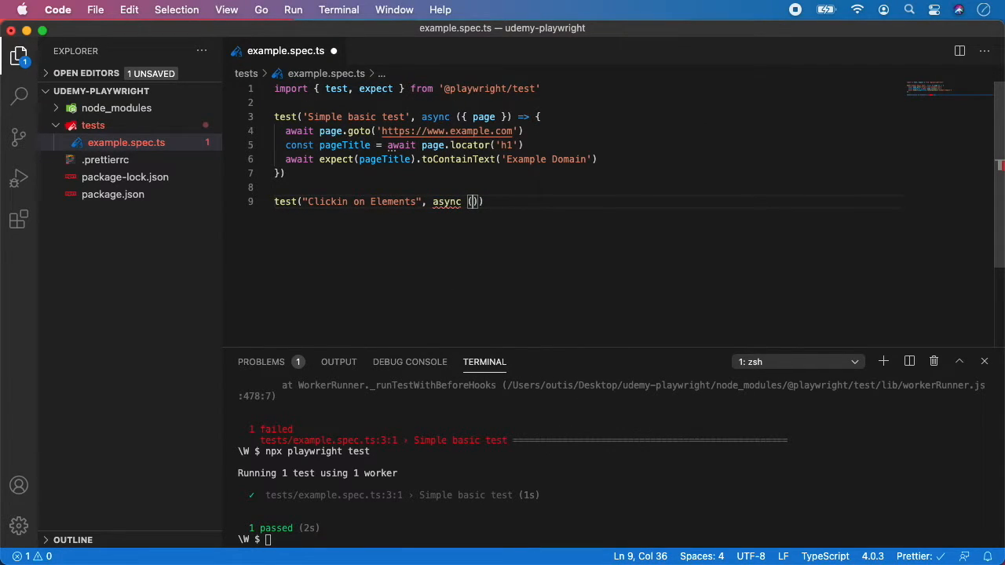
{"action": "type", "text": "{page"}
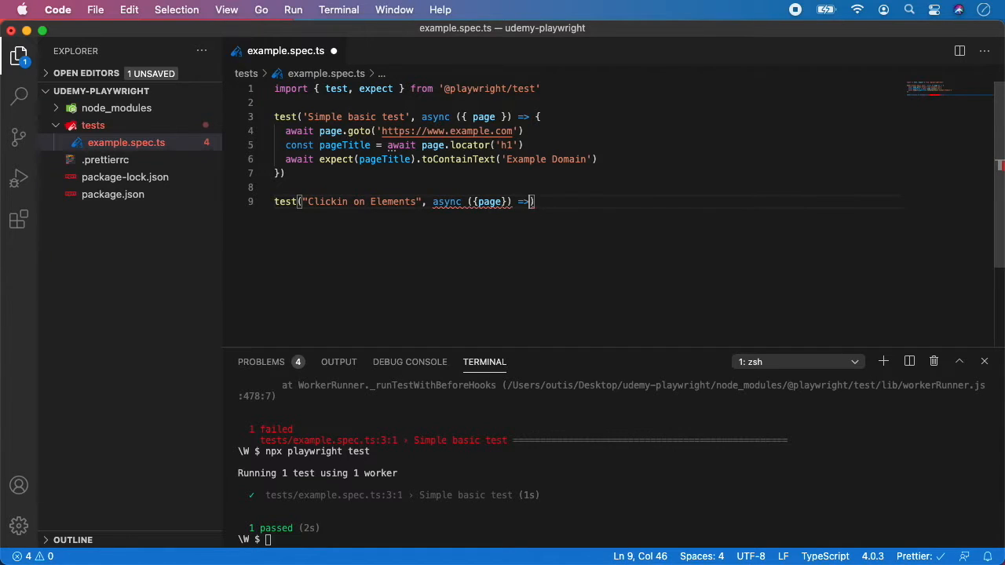
{"action": "type", "text": "{"}
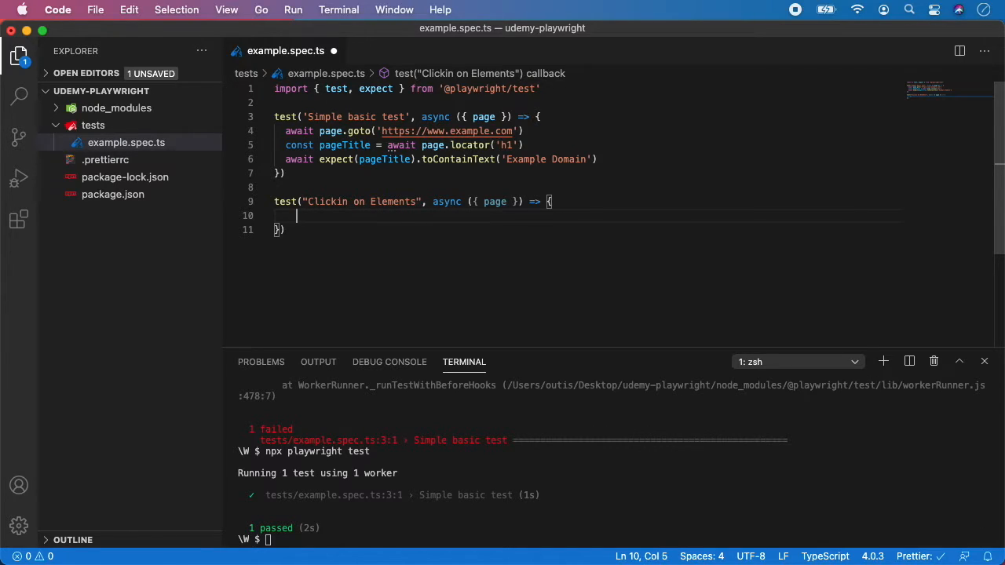
{"action": "type", "text": "await page"}
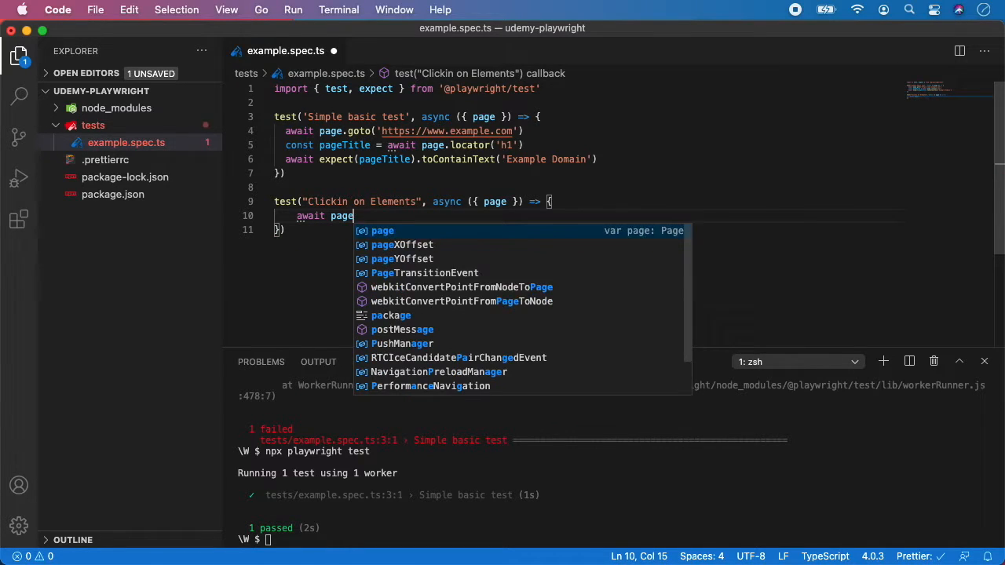
{"action": "type", "text": ".goto("}
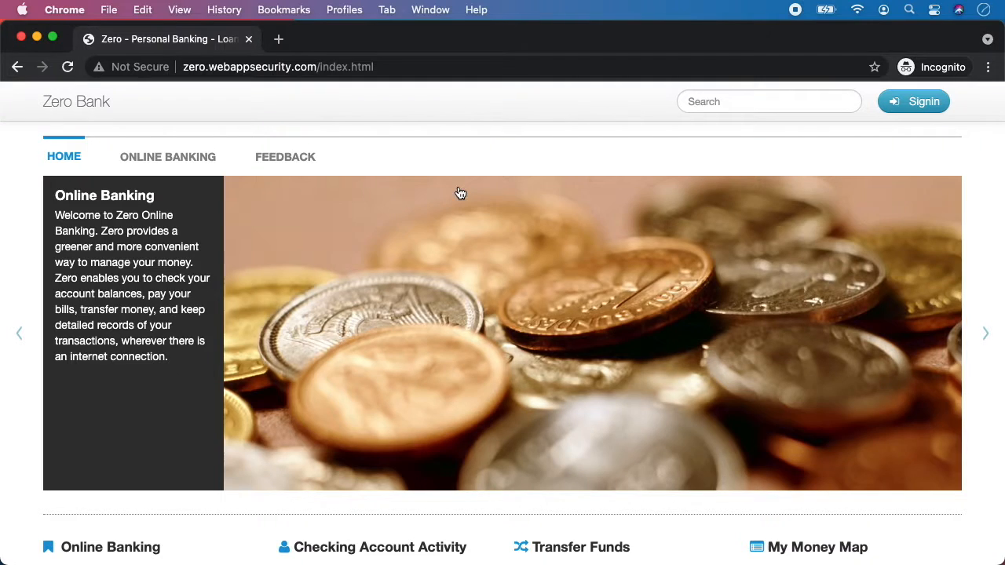
{"action": "left_click", "coordinate": [277, 66]}
{"action": "type", "text": "await page."}
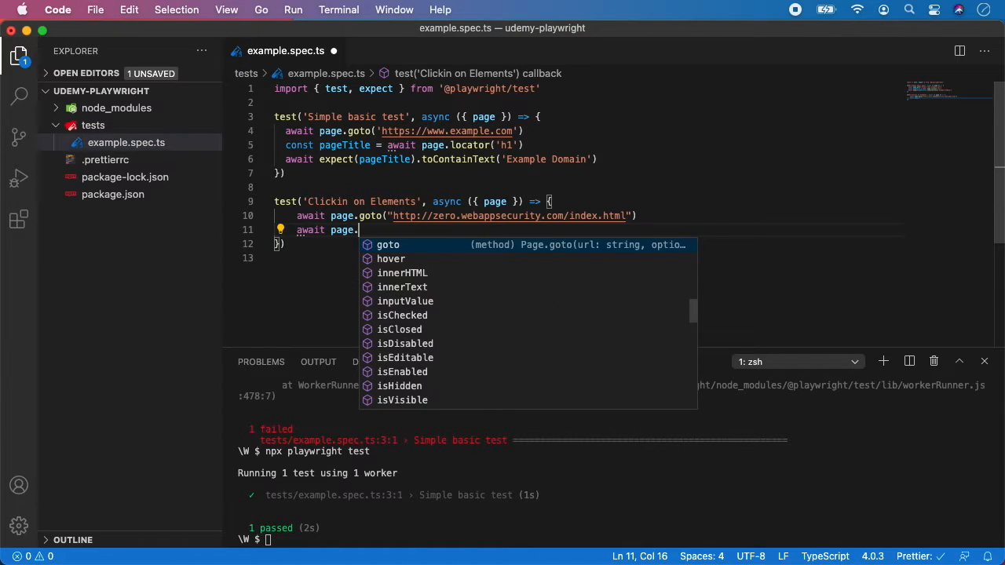
- Point page.goto at the Zero Bank index URL and begin the next await page. action
{"action": "type", "text": "c"}
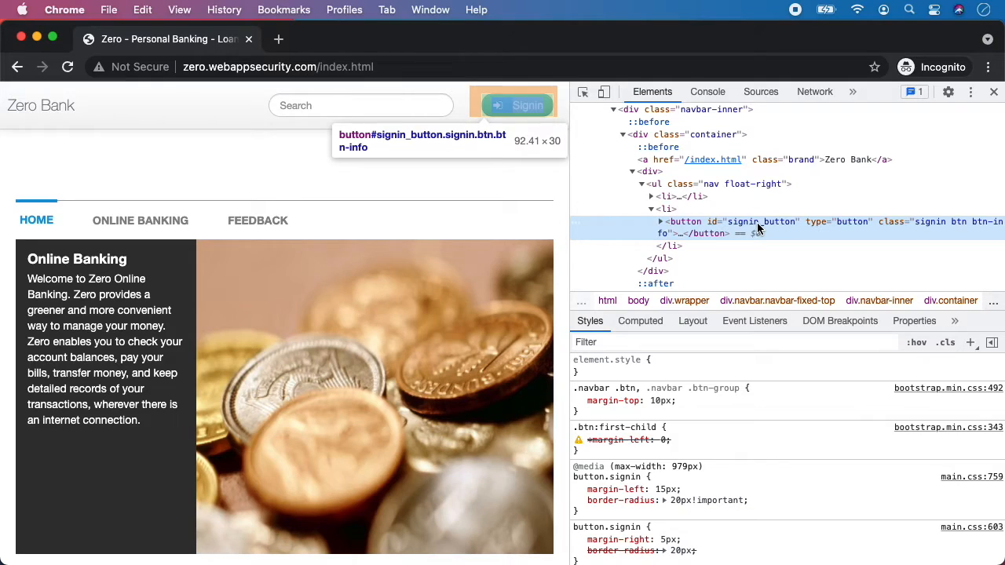
- Inspect the Signin button in DevTools to read its id, signin_button
{"action": "left_click", "coordinate": [659, 222]}
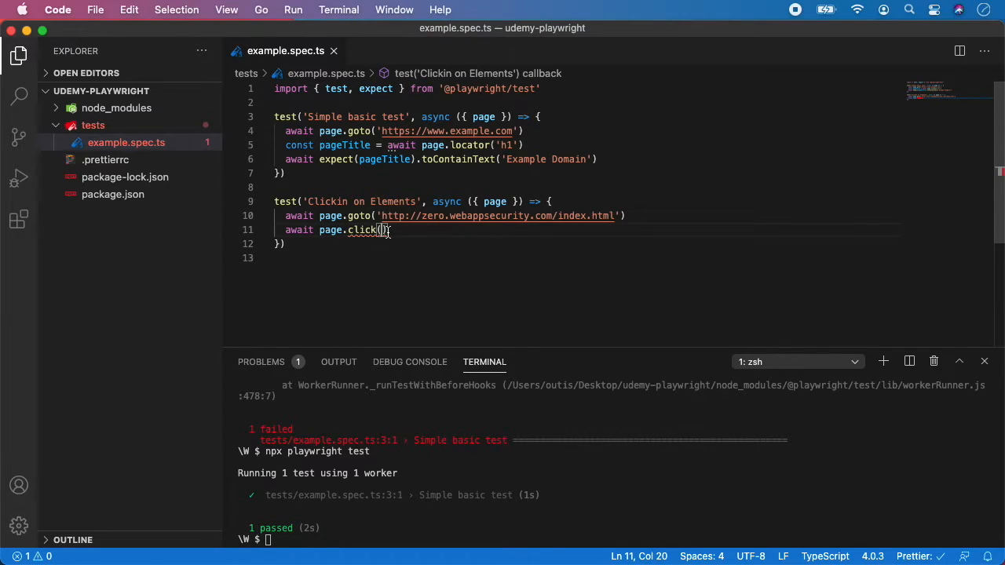
- Complete the click call as await page.click('#signin_button') and move to a new line
{"action": "type", "text": "\"\""}
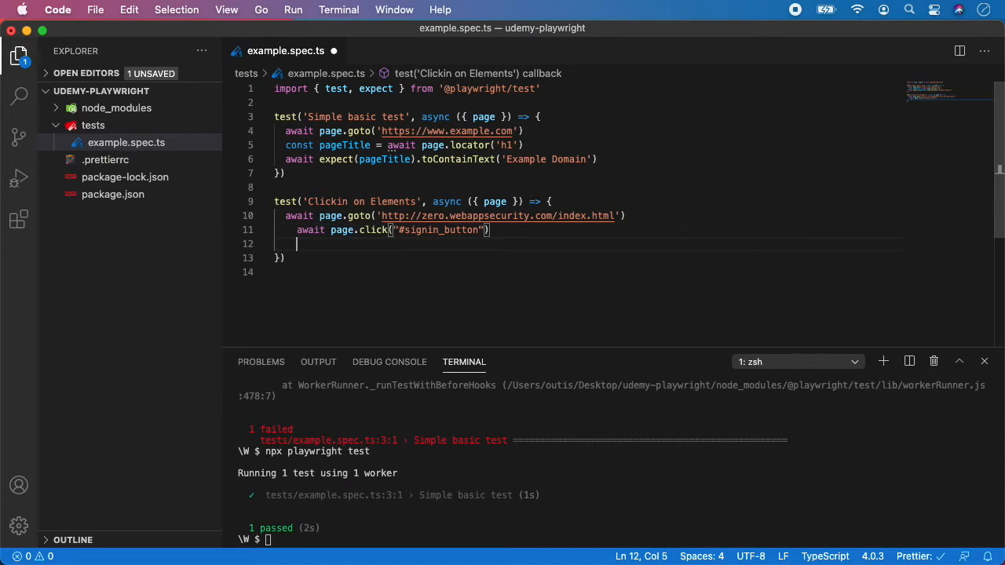
{"action": "key", "text": "enter"}
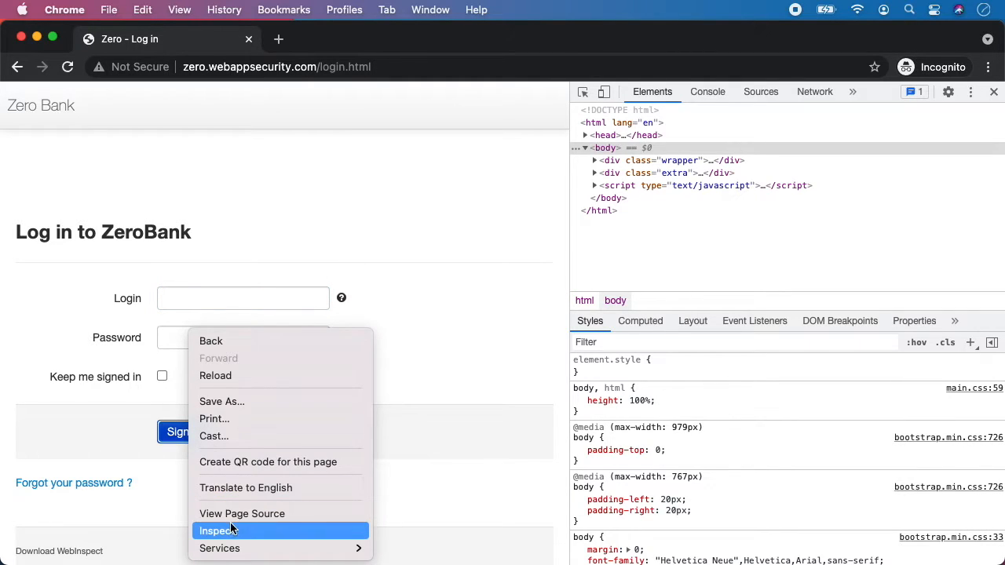
- Inspect the login page's Sign in submit input in the Elements panel
{"action": "left_click", "coordinate": [217, 531]}
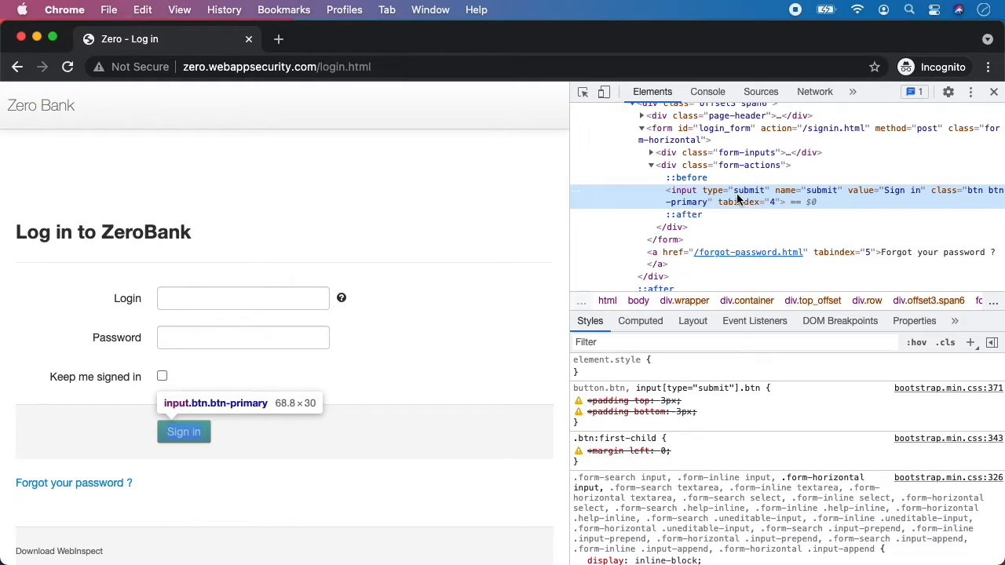
{"action": "mouse_move", "coordinate": [880, 195]}
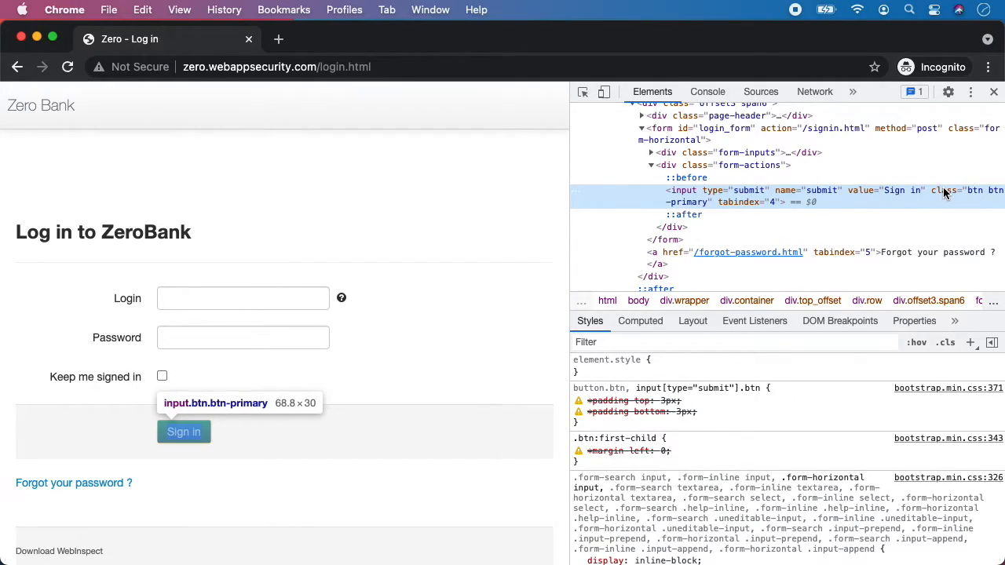
{"action": "mouse_move", "coordinate": [879, 203]}
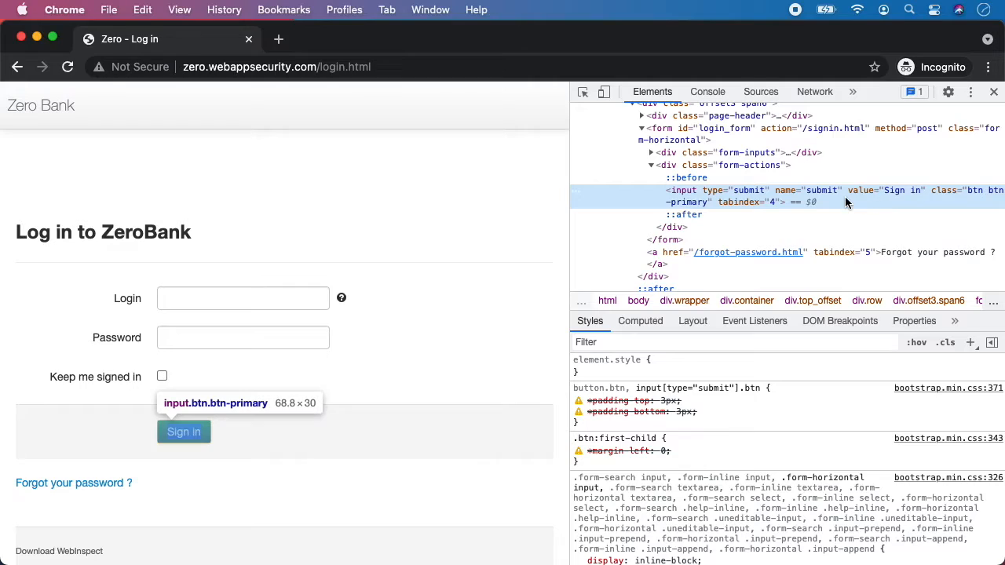
{"action": "mouse_move", "coordinate": [409, 234]}
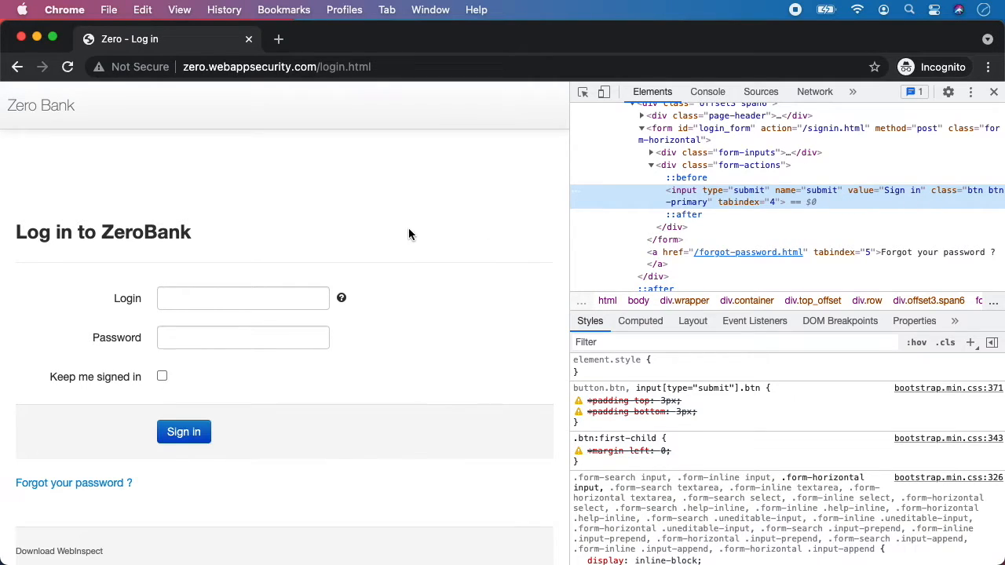
{"action": "mouse_move", "coordinate": [552, 254]}
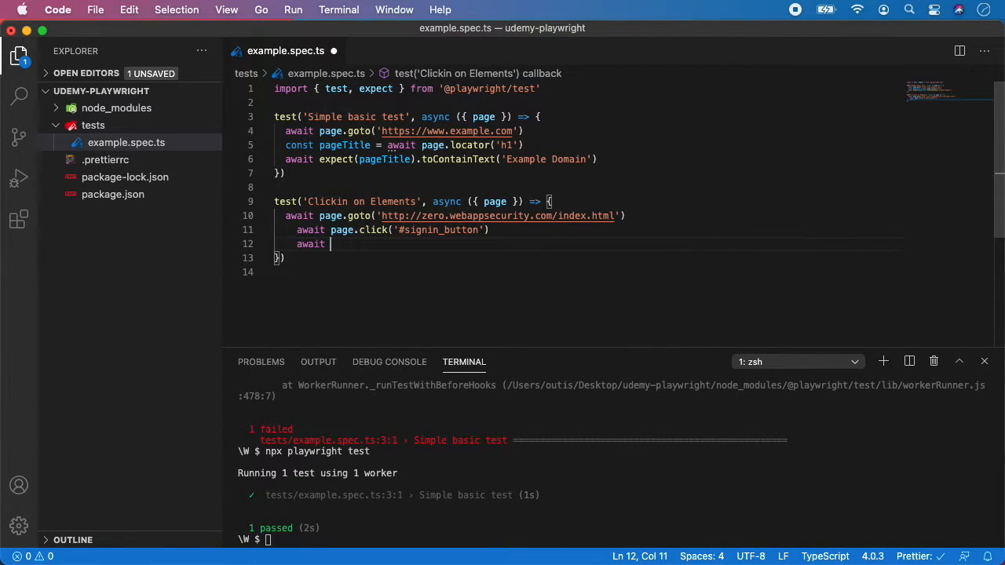
- Add await page.click('text=Sign in') after the first click statement
{"action": "type", "text": "page.click('"}
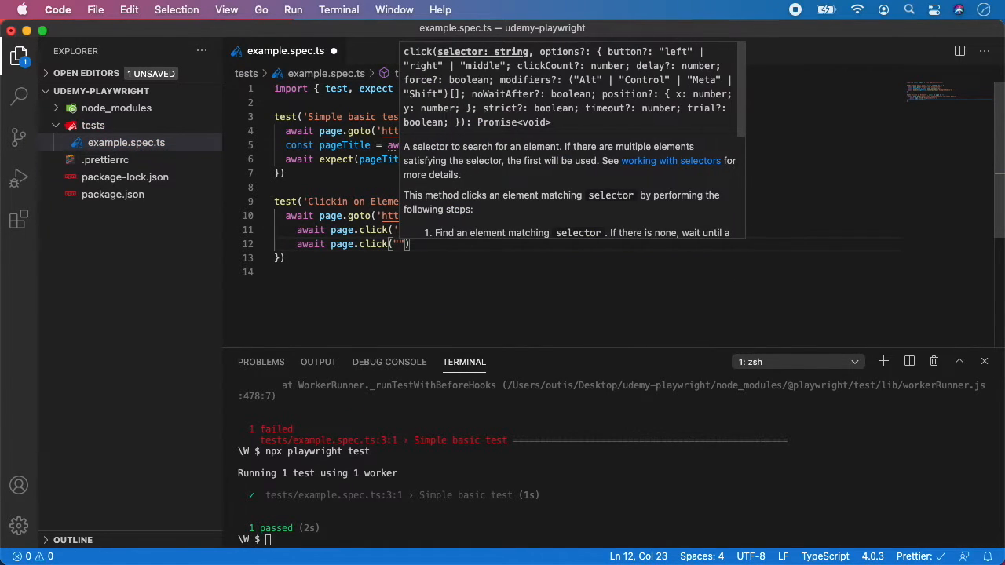
{"action": "type", "text": "text="}
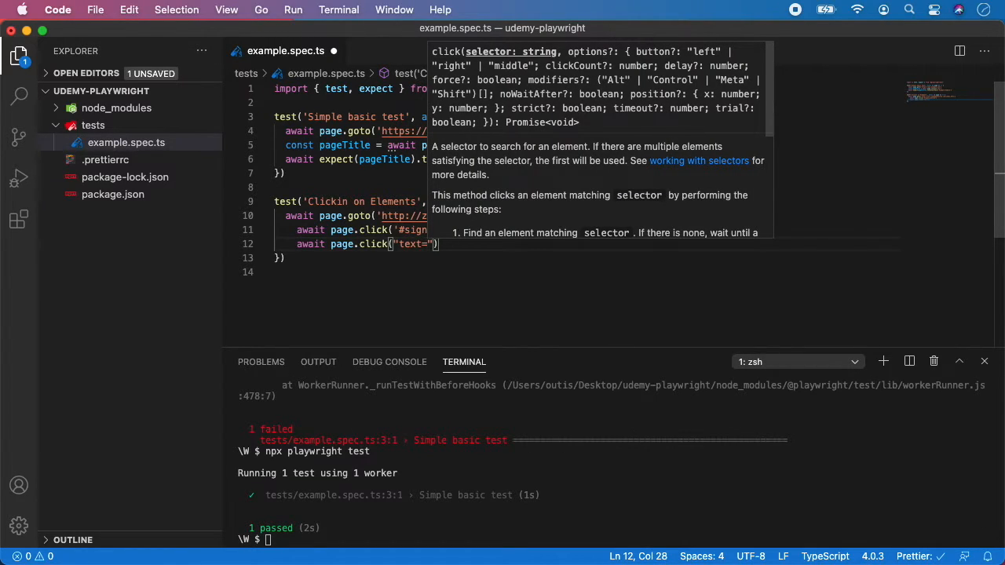
{"action": "type", "text": "Sign in"}
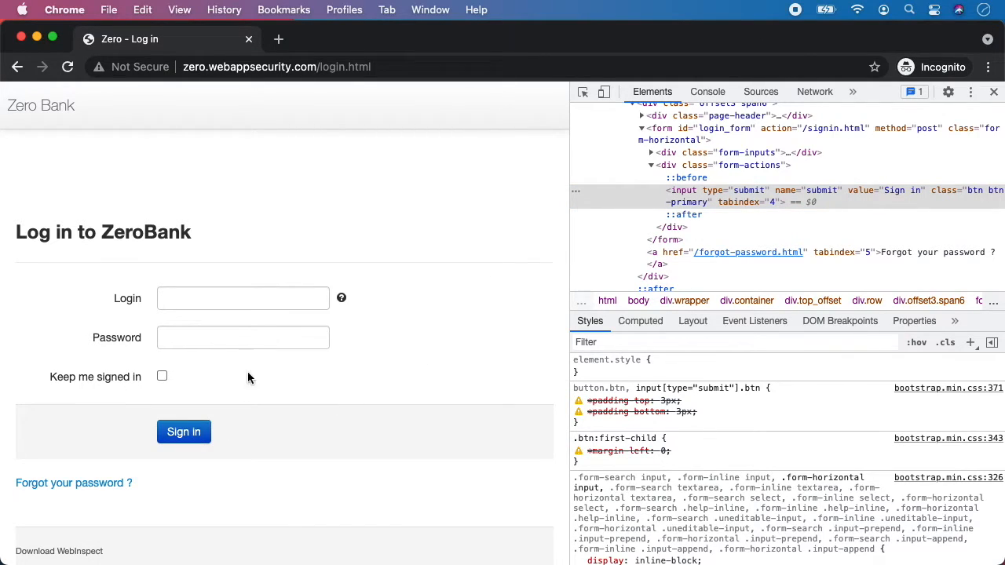
- Submit the empty login form and inspect the resulting alert-error message
{"action": "left_click", "coordinate": [184, 432]}
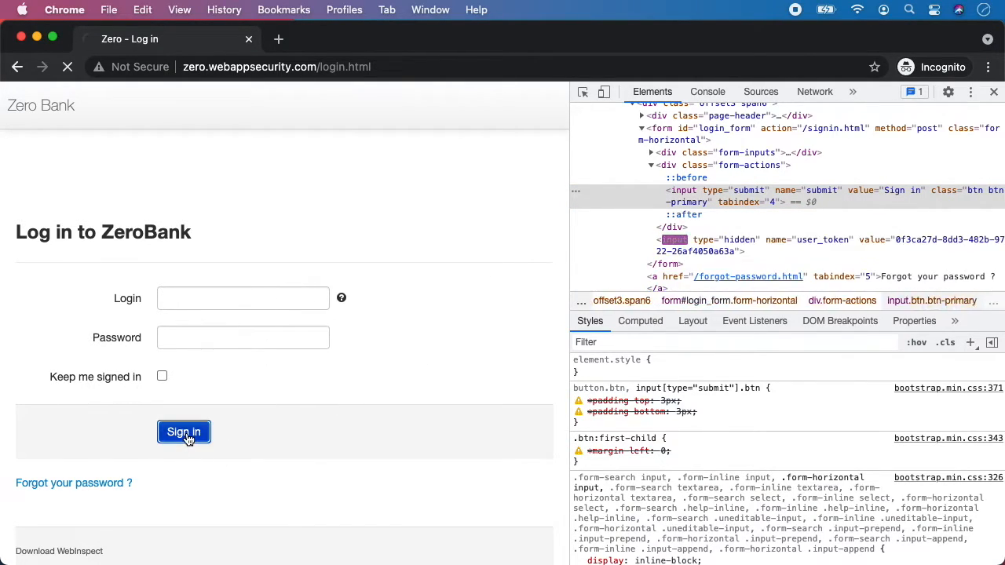
{"action": "left_click", "coordinate": [184, 432]}
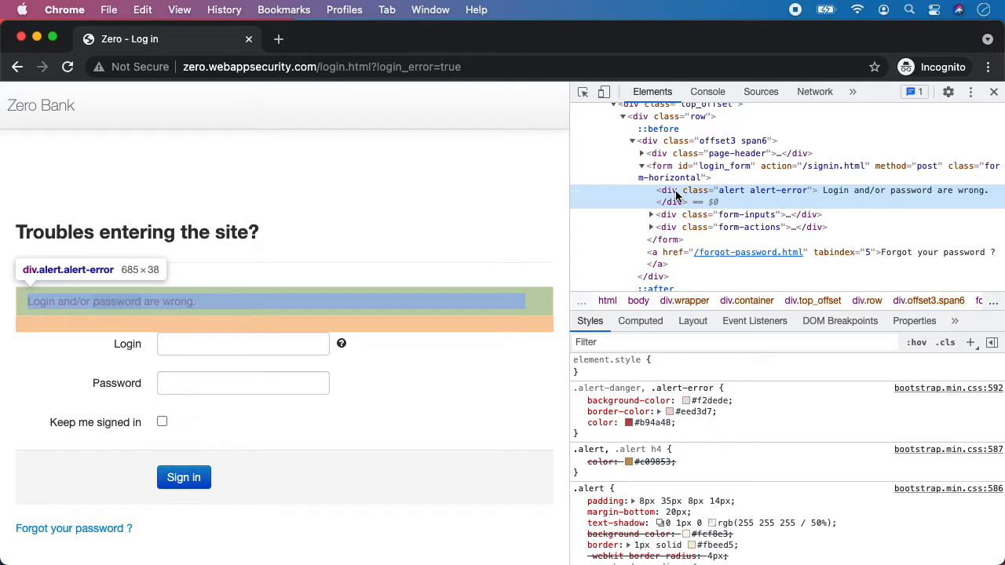
{"action": "mouse_move", "coordinate": [777, 195]}
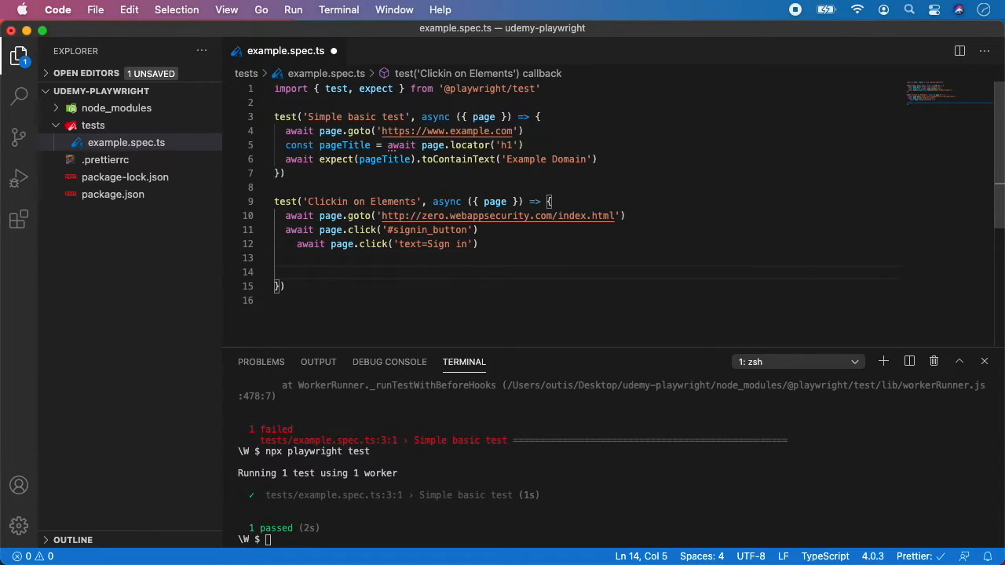
- Store page.locator('.alert-error') as const errorMessage
{"action": "type", "text": "const error"}
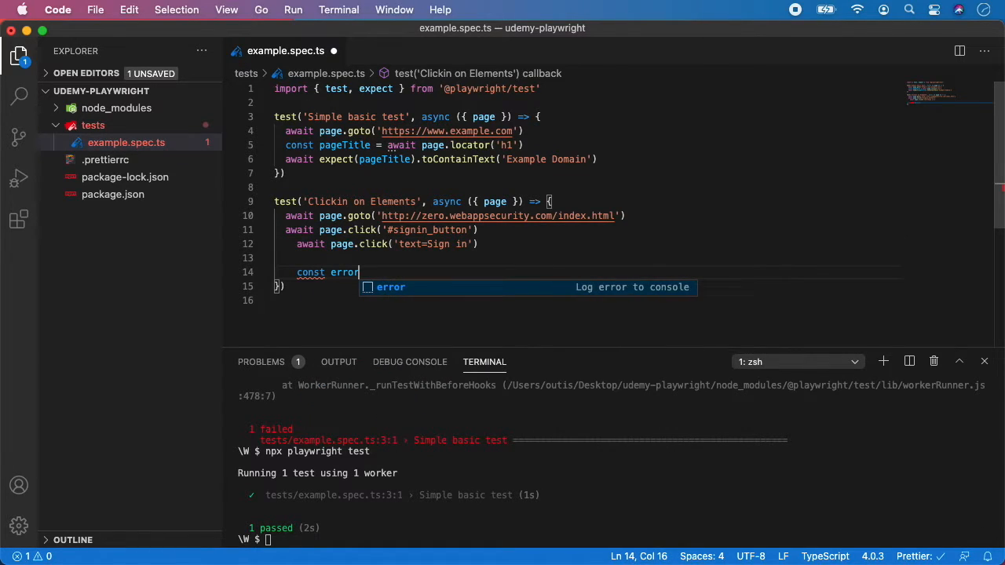
{"action": "type", "text": "Message"}
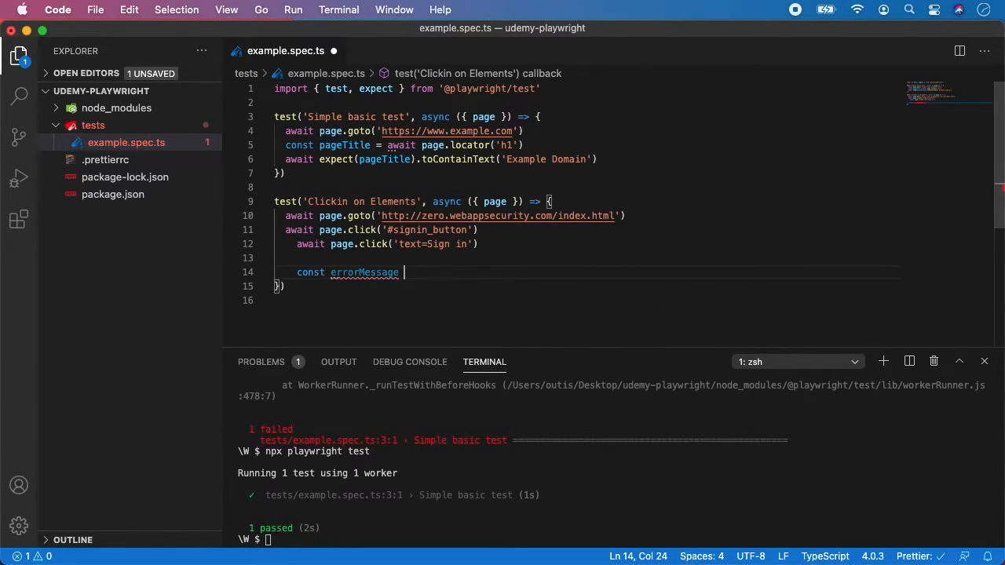
{"action": "type", "text": "= await page."}
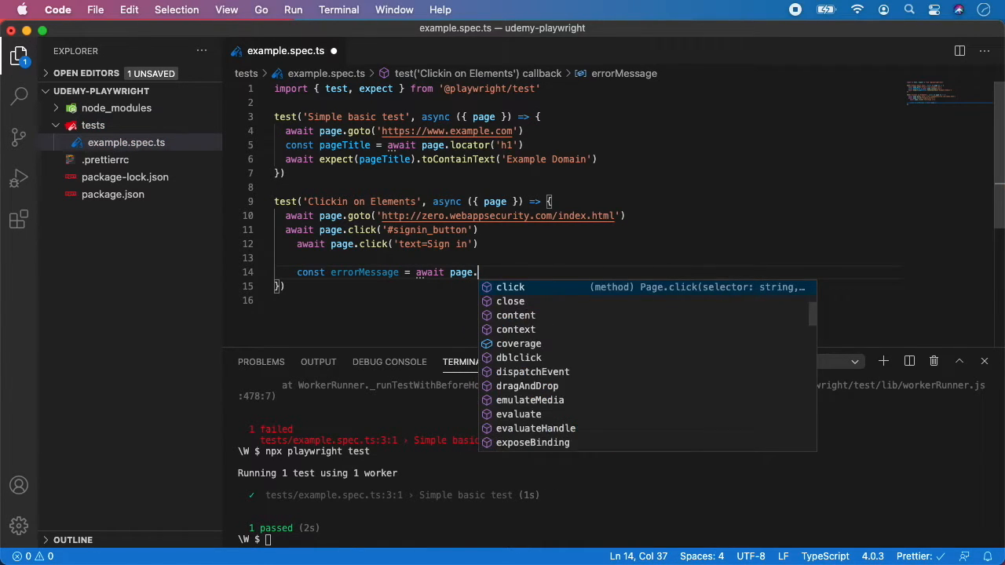
{"action": "type", "text": "locator"}
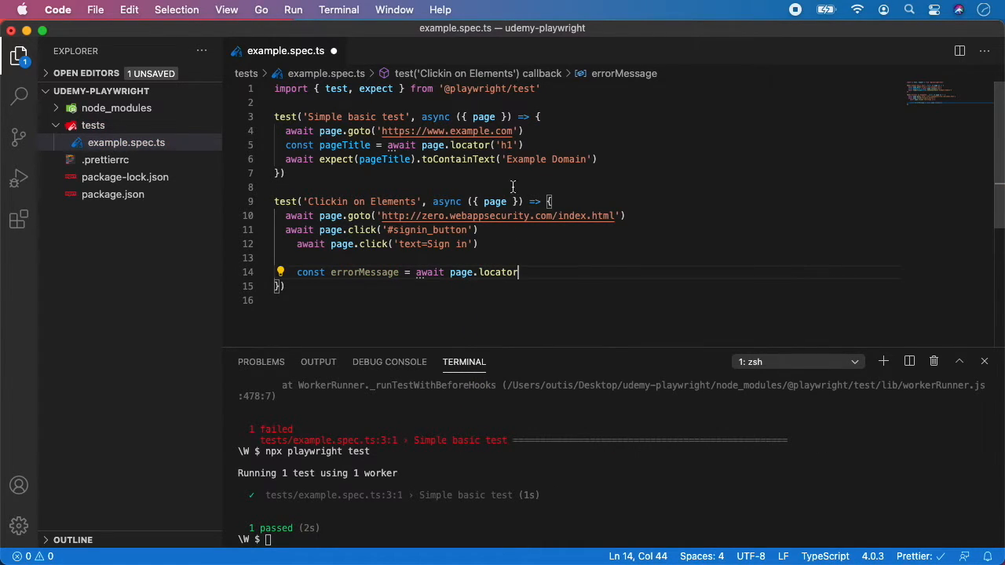
{"action": "mouse_move", "coordinate": [555, 276]}
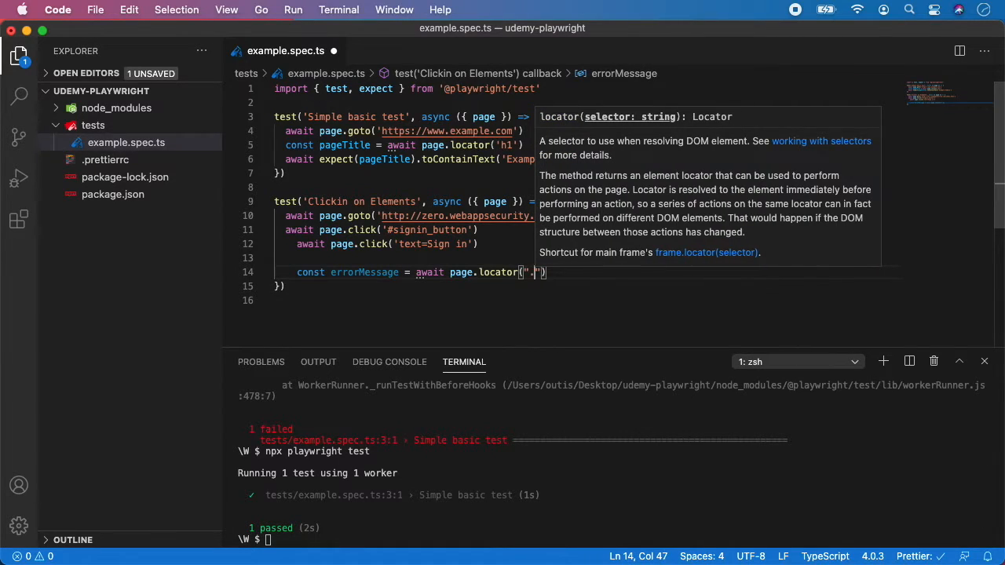
{"action": "type", "text": ".alert-error"}
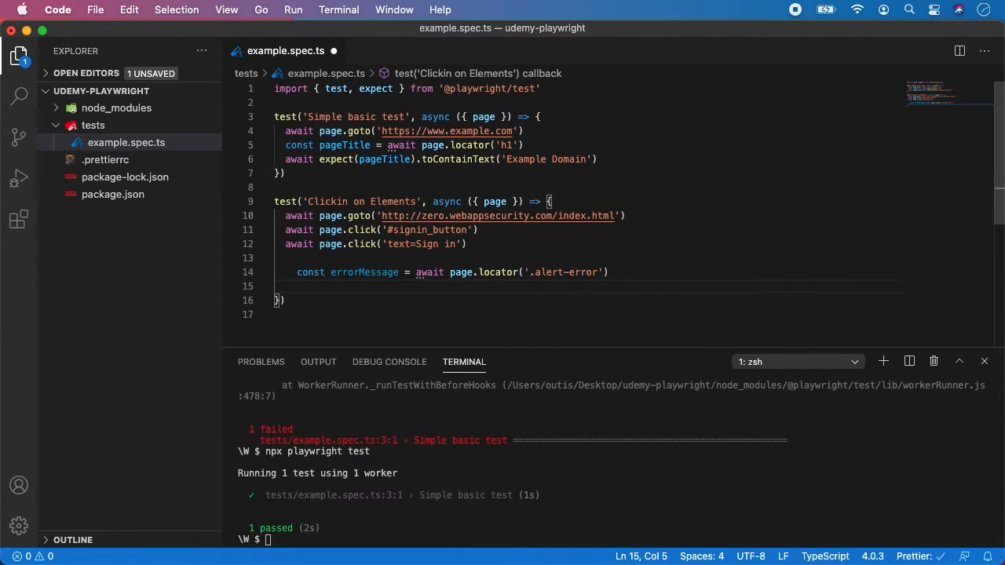
- Begin await expect(errorMessage and select the login error sentence in Chrome to copy it
{"action": "type", "text": "await expect"}
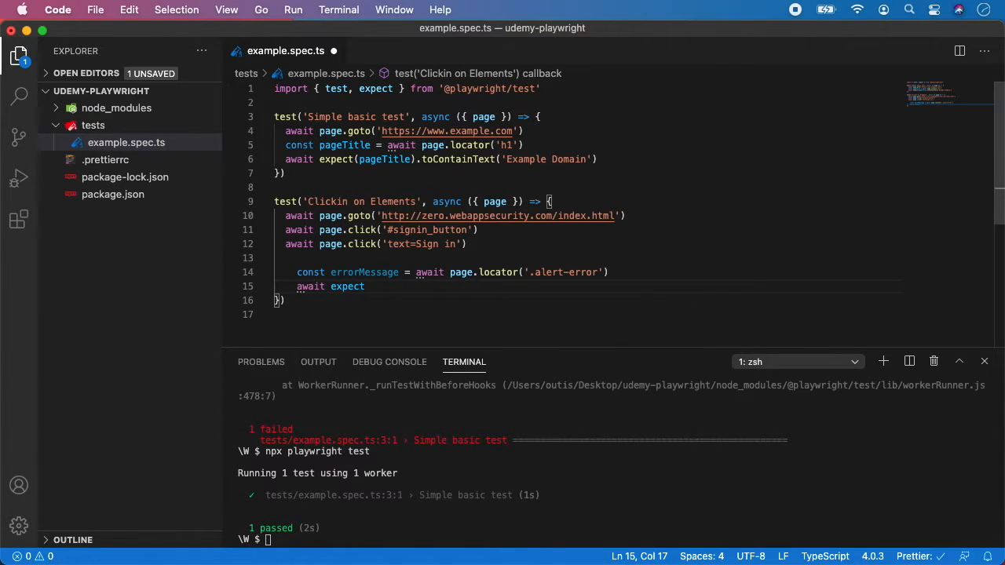
{"action": "type", "text": "(errorMessage"}
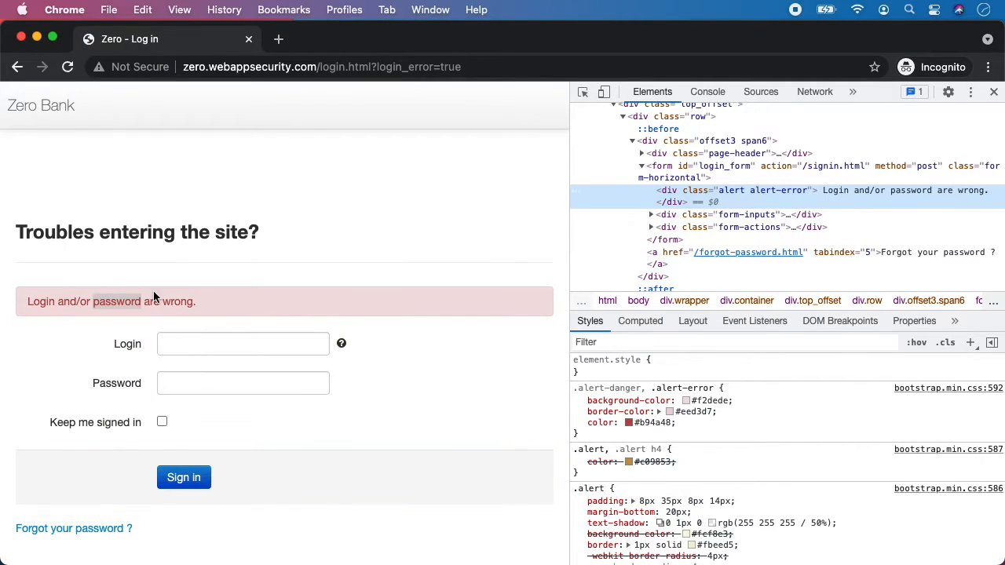
{"action": "triple_click", "coordinate": [110, 302]}
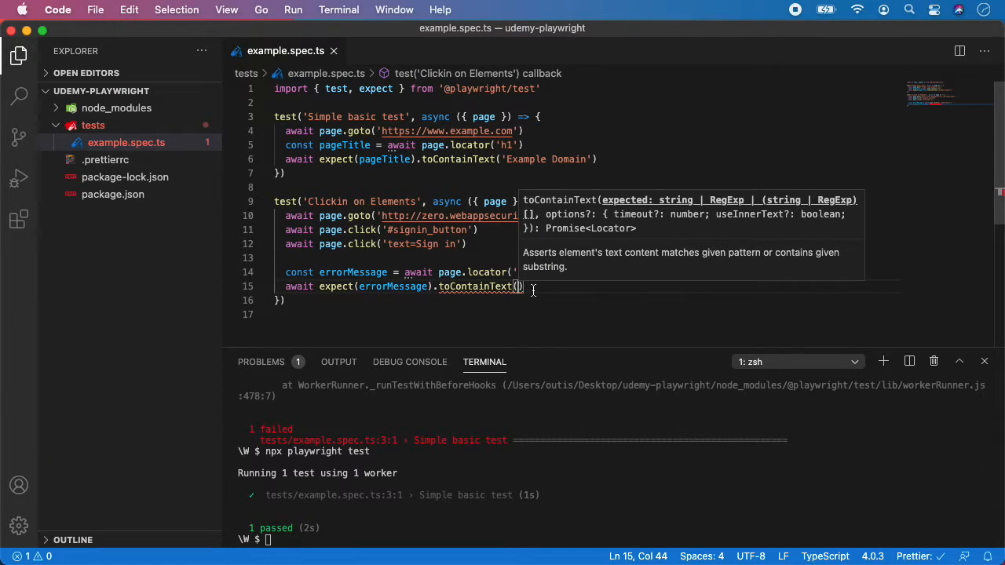
- Assert errorMessage toContainText 'Login and/or password are wrong.'
{"action": "type", "text": "Login and/or password are wrong.'"}
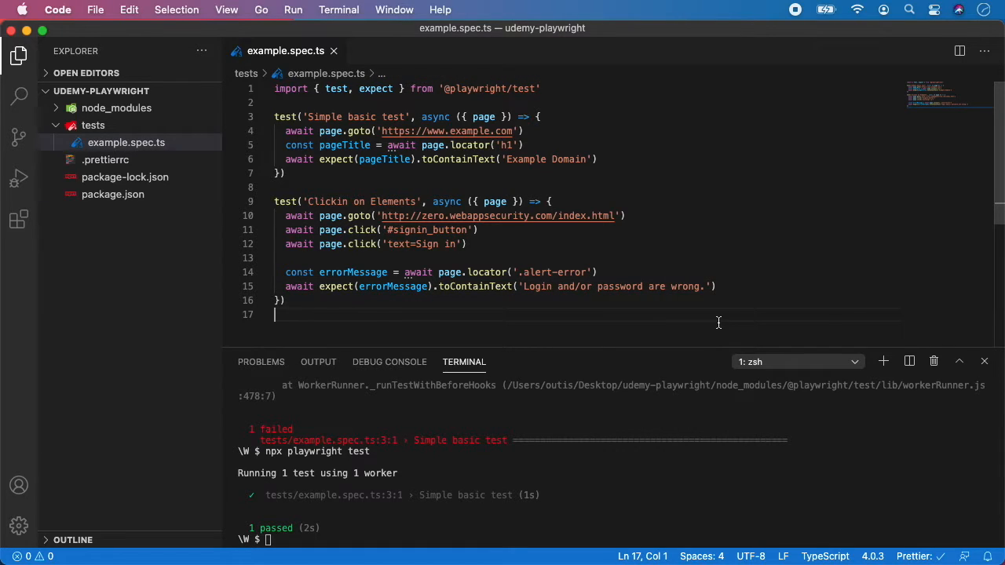
{"action": "mouse_move", "coordinate": [707, 319]}
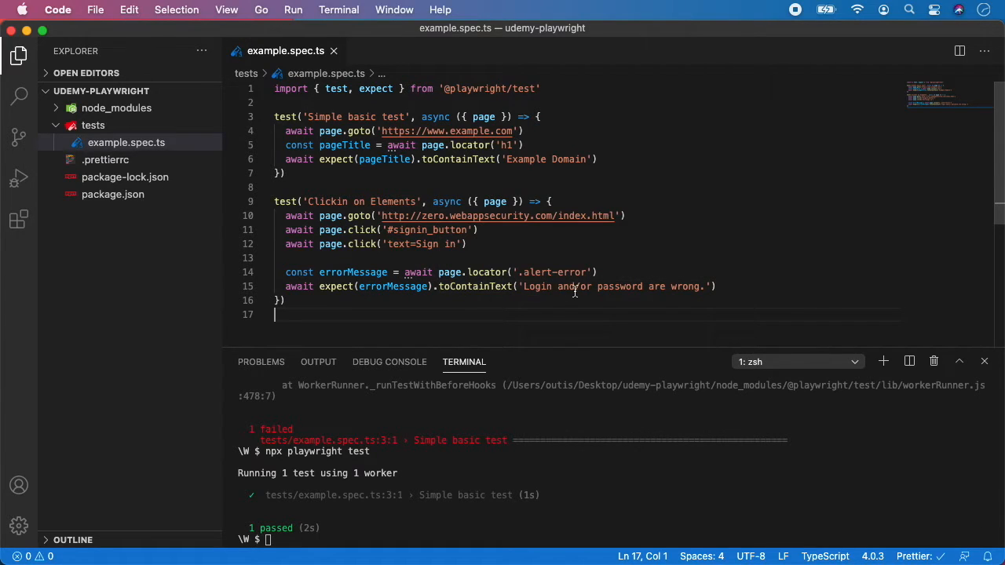
{"action": "mouse_move", "coordinate": [668, 490]}
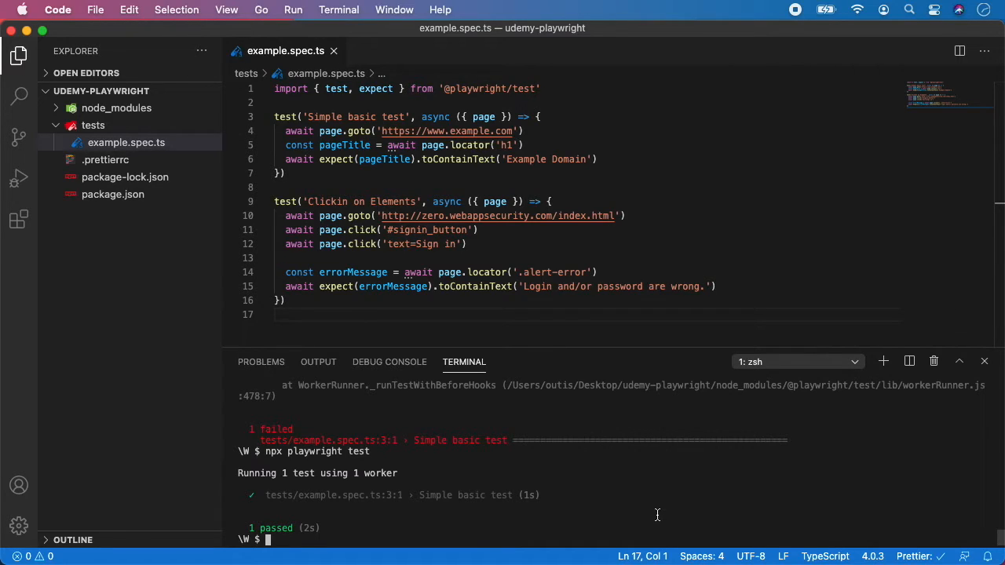
- Run npx playwright test in the terminal and confirm 2 passed
{"action": "type", "text": "npx playwrigh"}
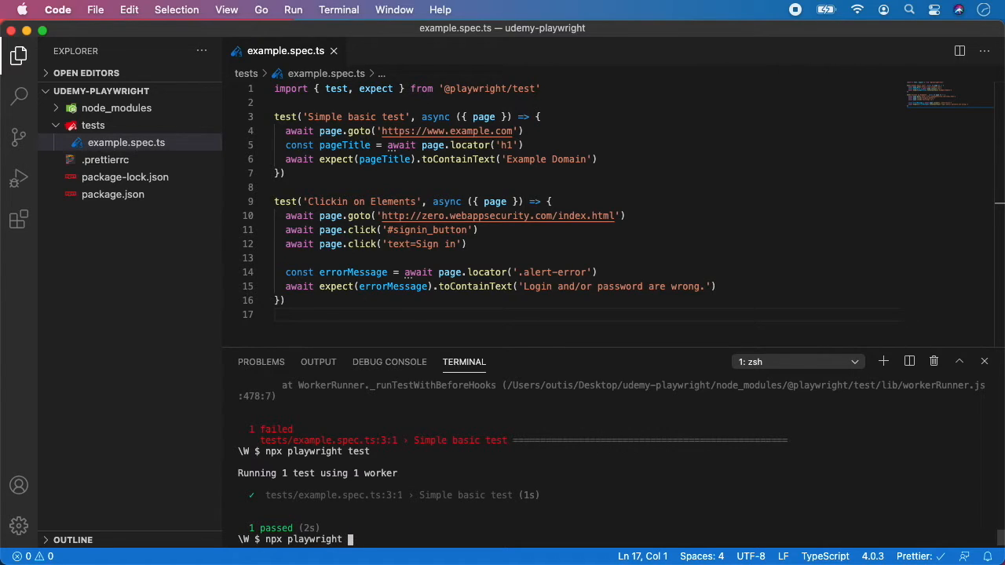
{"action": "type", "text": "test"}
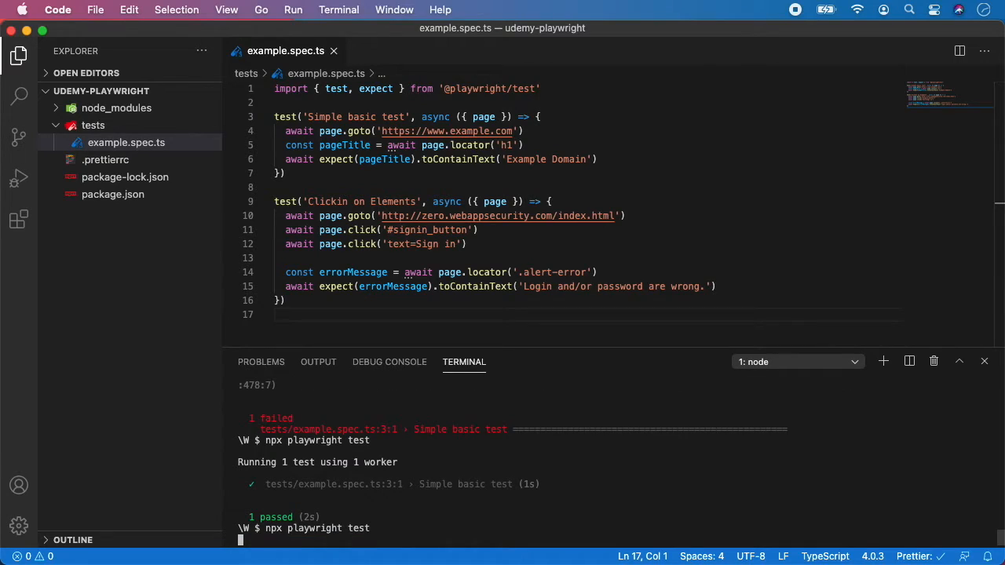
{"action": "key", "text": "Enter"}
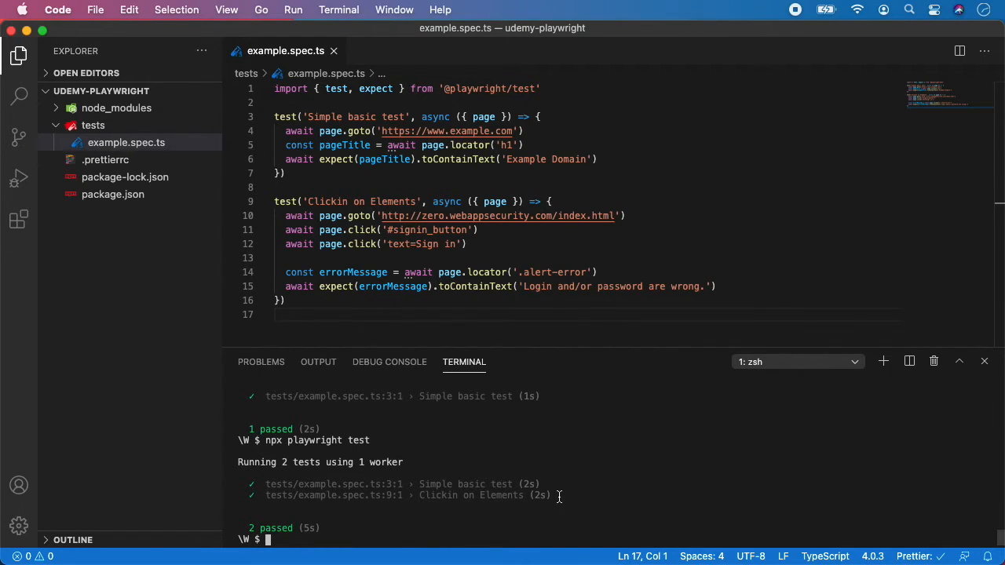
{"action": "mouse_move", "coordinate": [644, 493]}
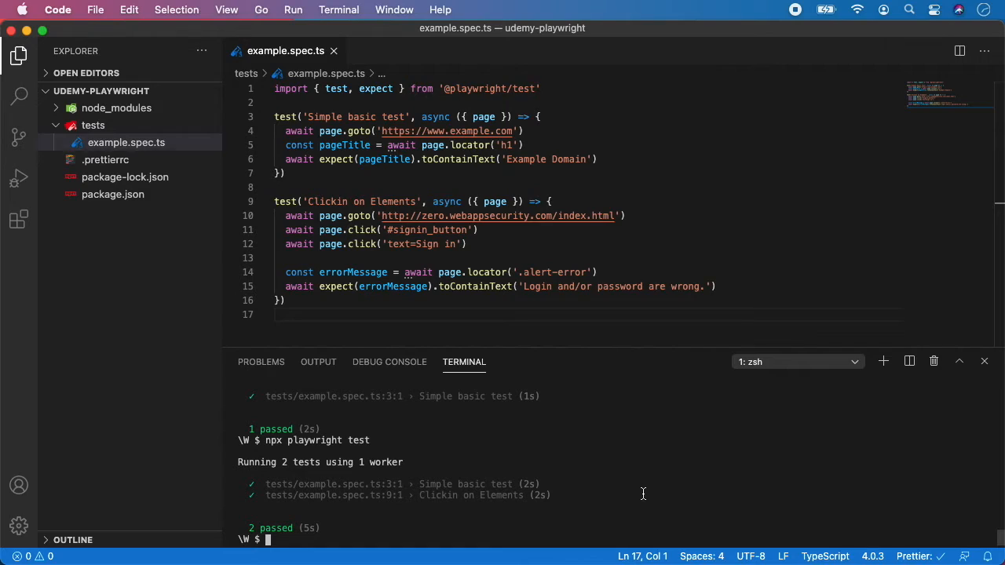
{"action": "mouse_move", "coordinate": [624, 486]}
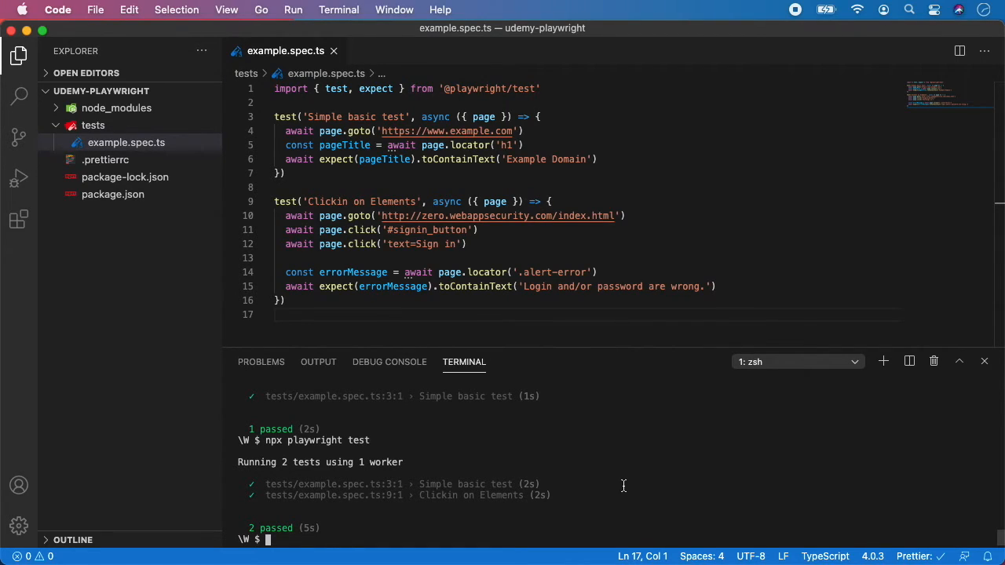